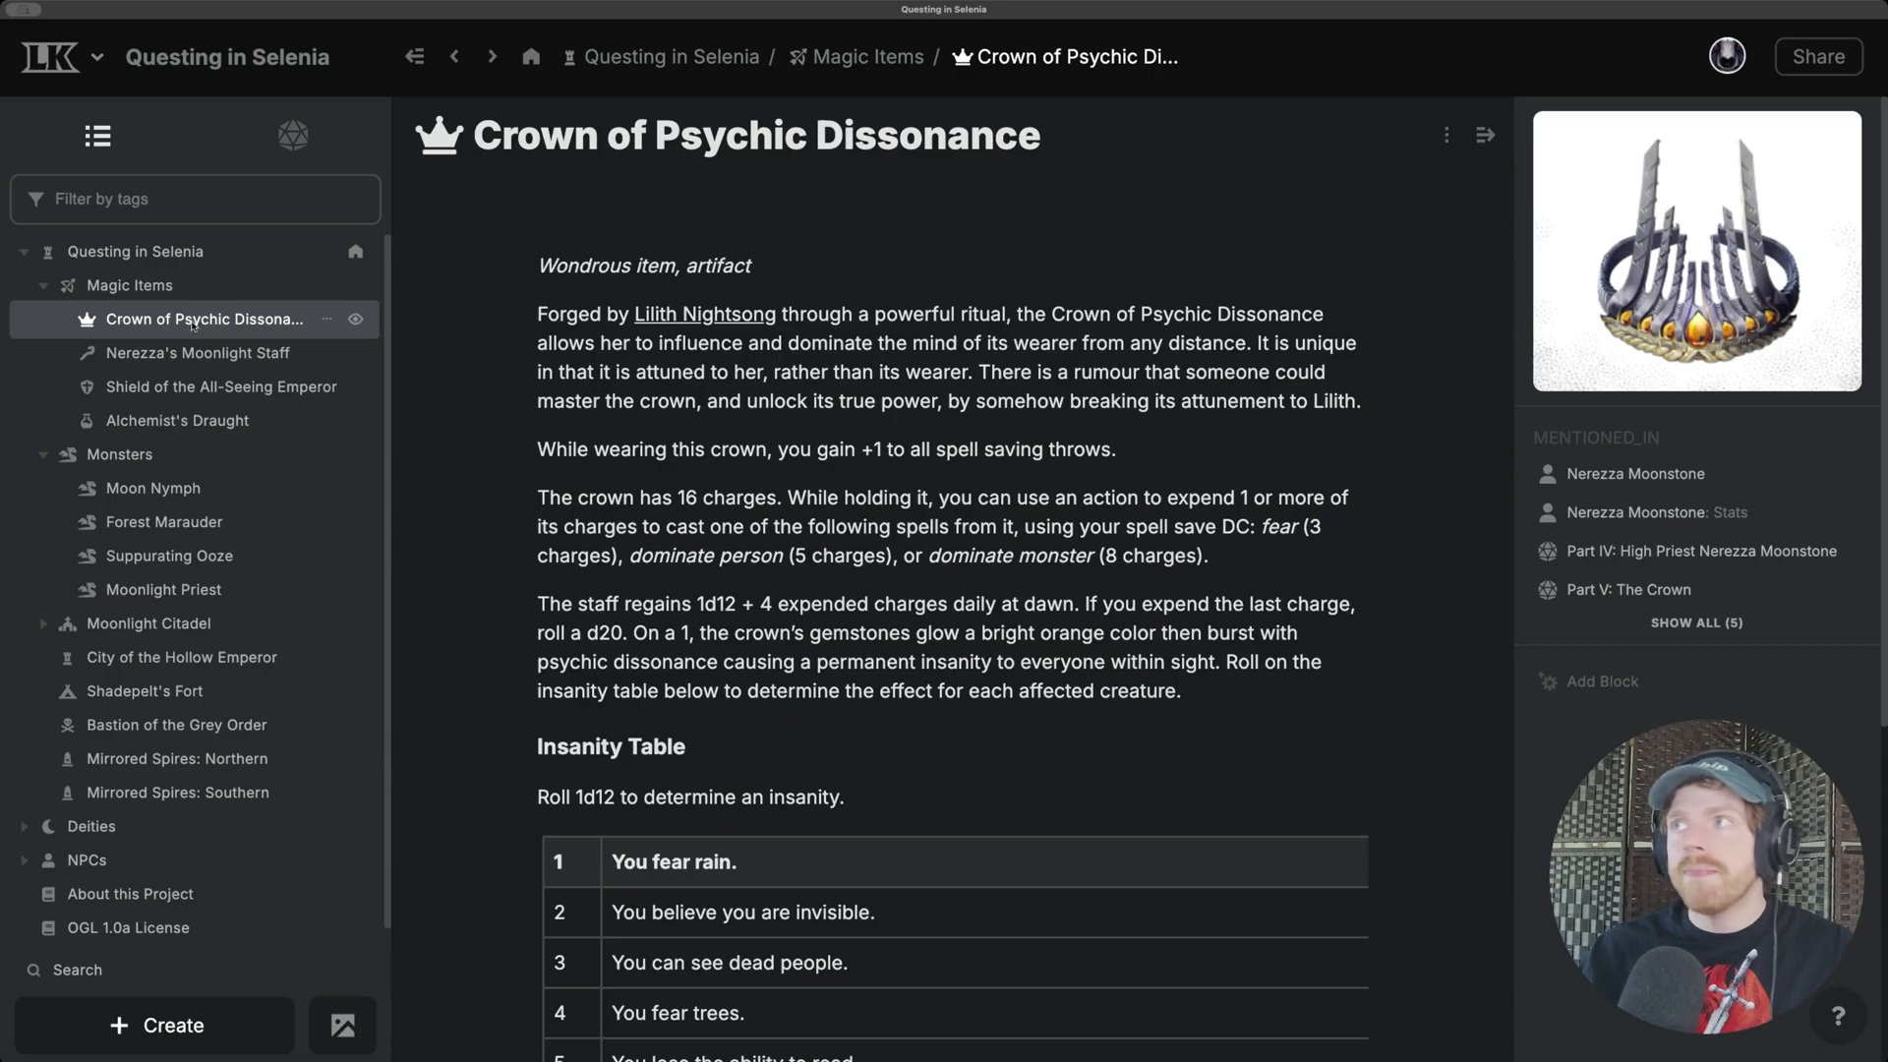
# Step: View the Moon Nymph entry, then the Forest Marauder monster stat block
pyautogui.click(154, 488)
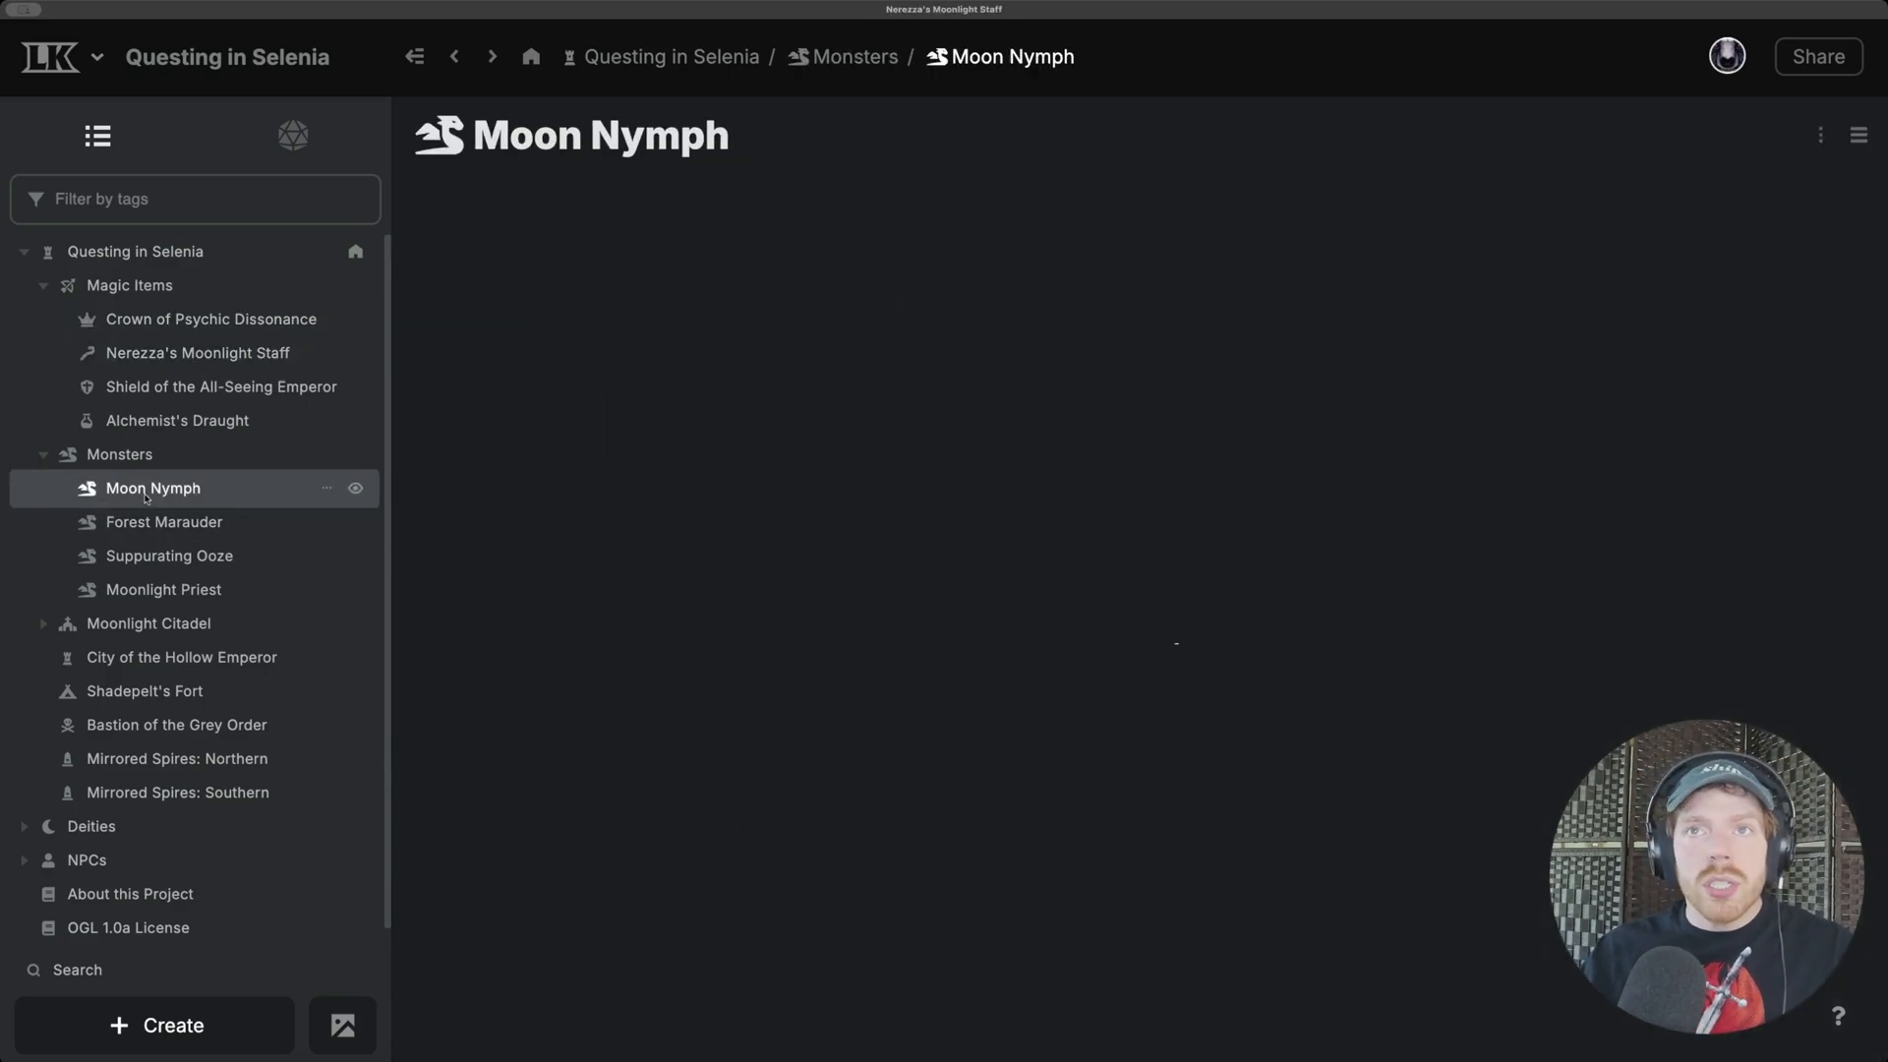
pyautogui.click(165, 521)
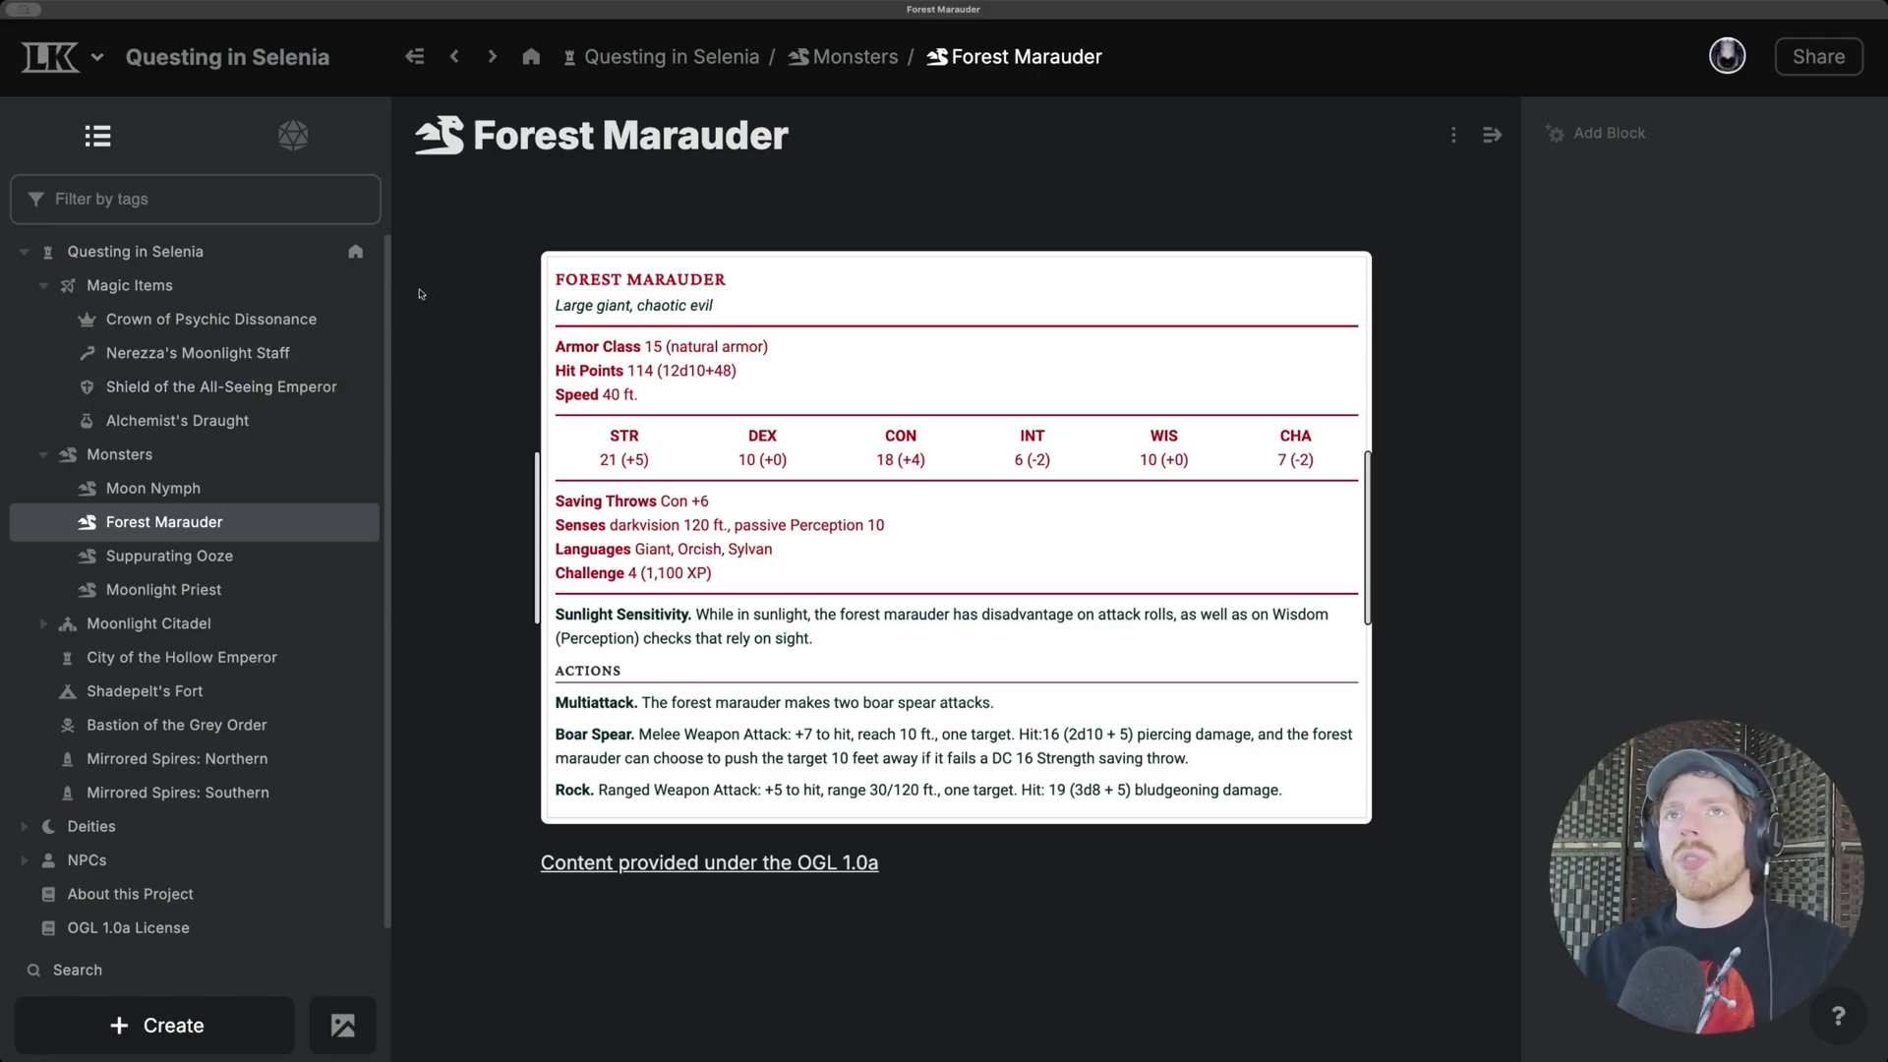
# Step: Set up the project export in LK format with all 33 sub-elements included
pyautogui.click(135, 250)
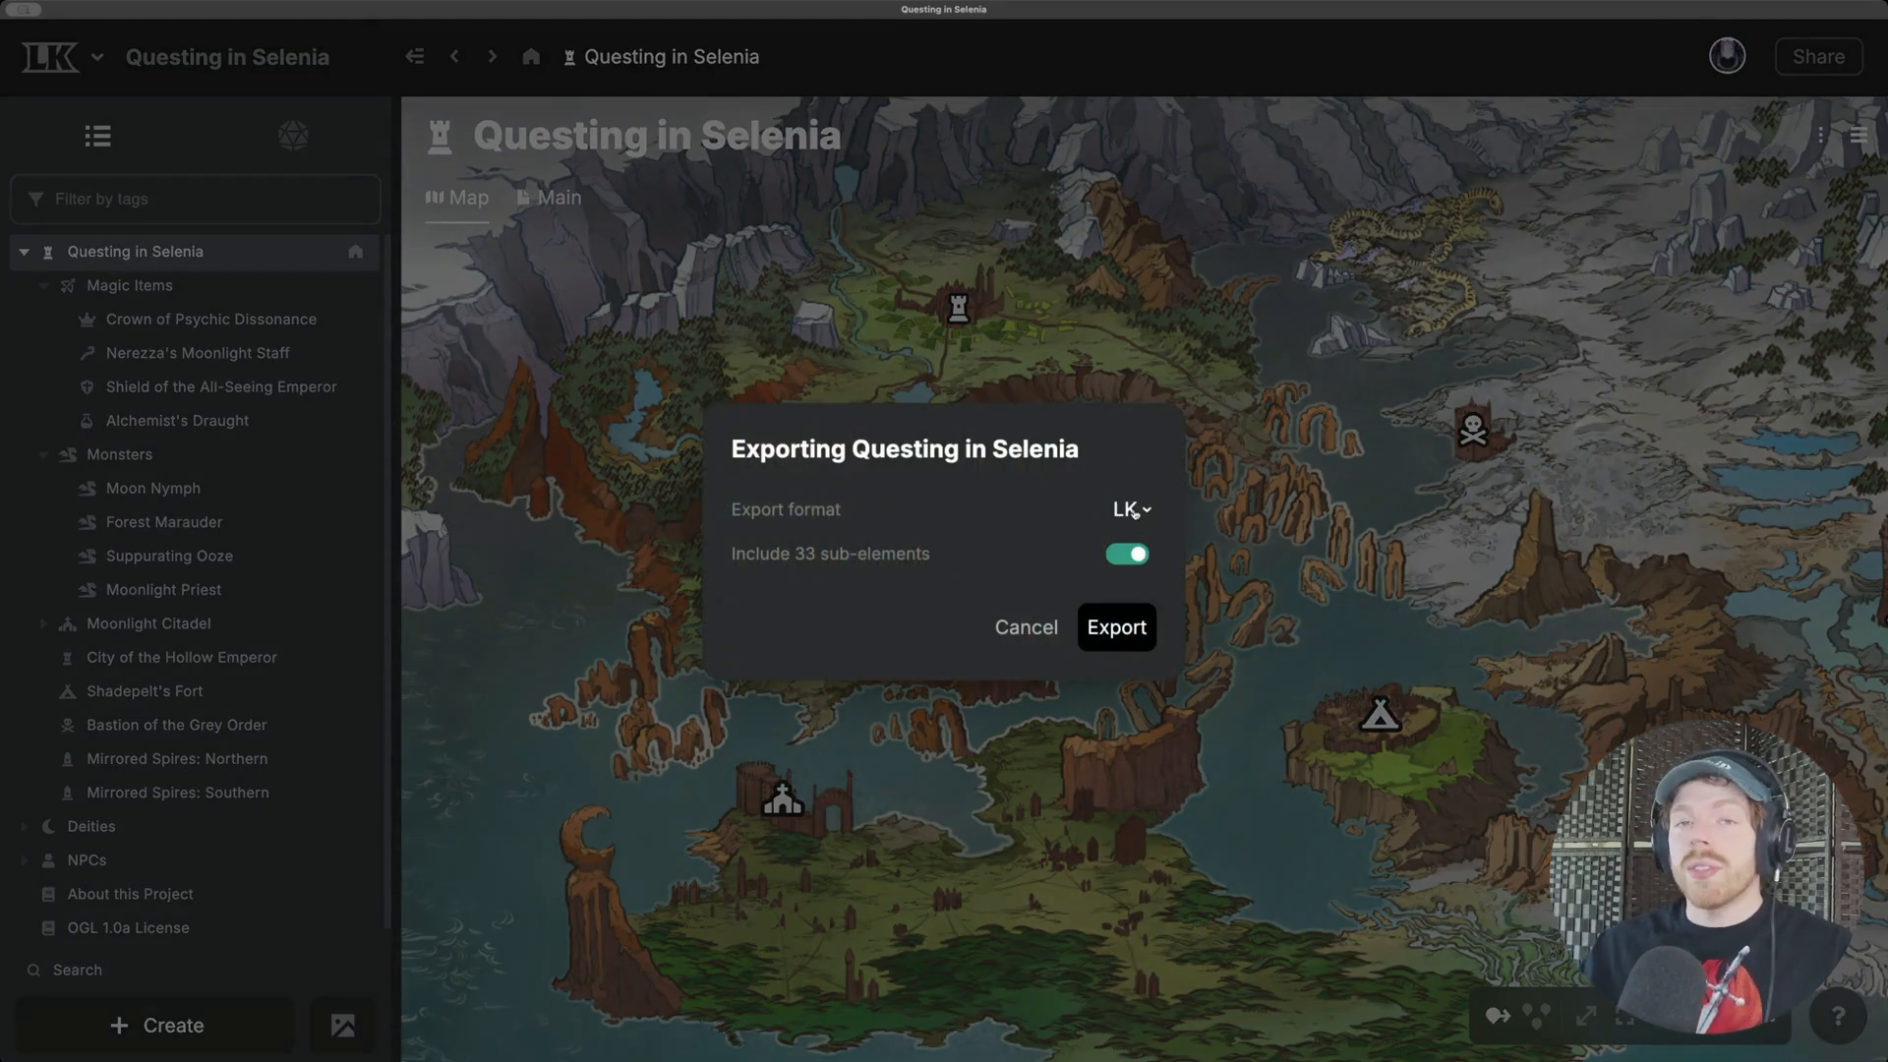
pyautogui.click(1127, 508)
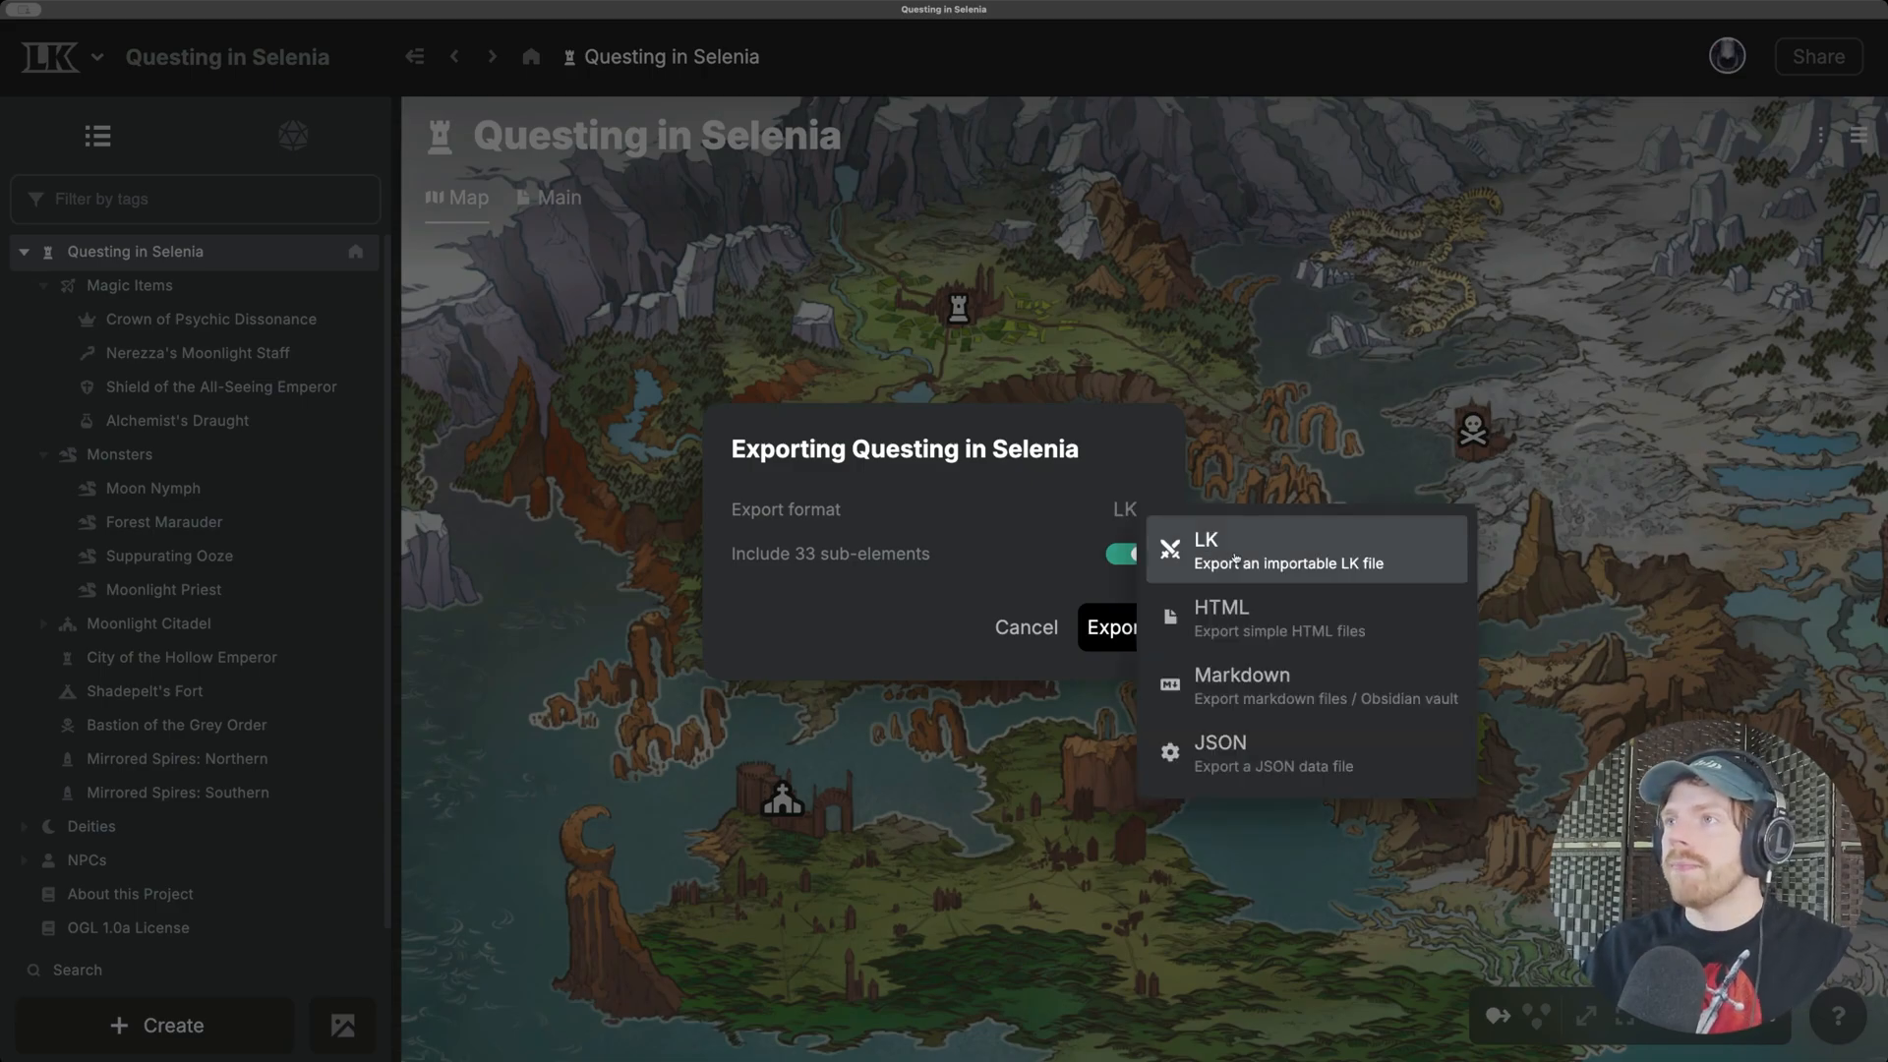
pyautogui.click(1205, 540)
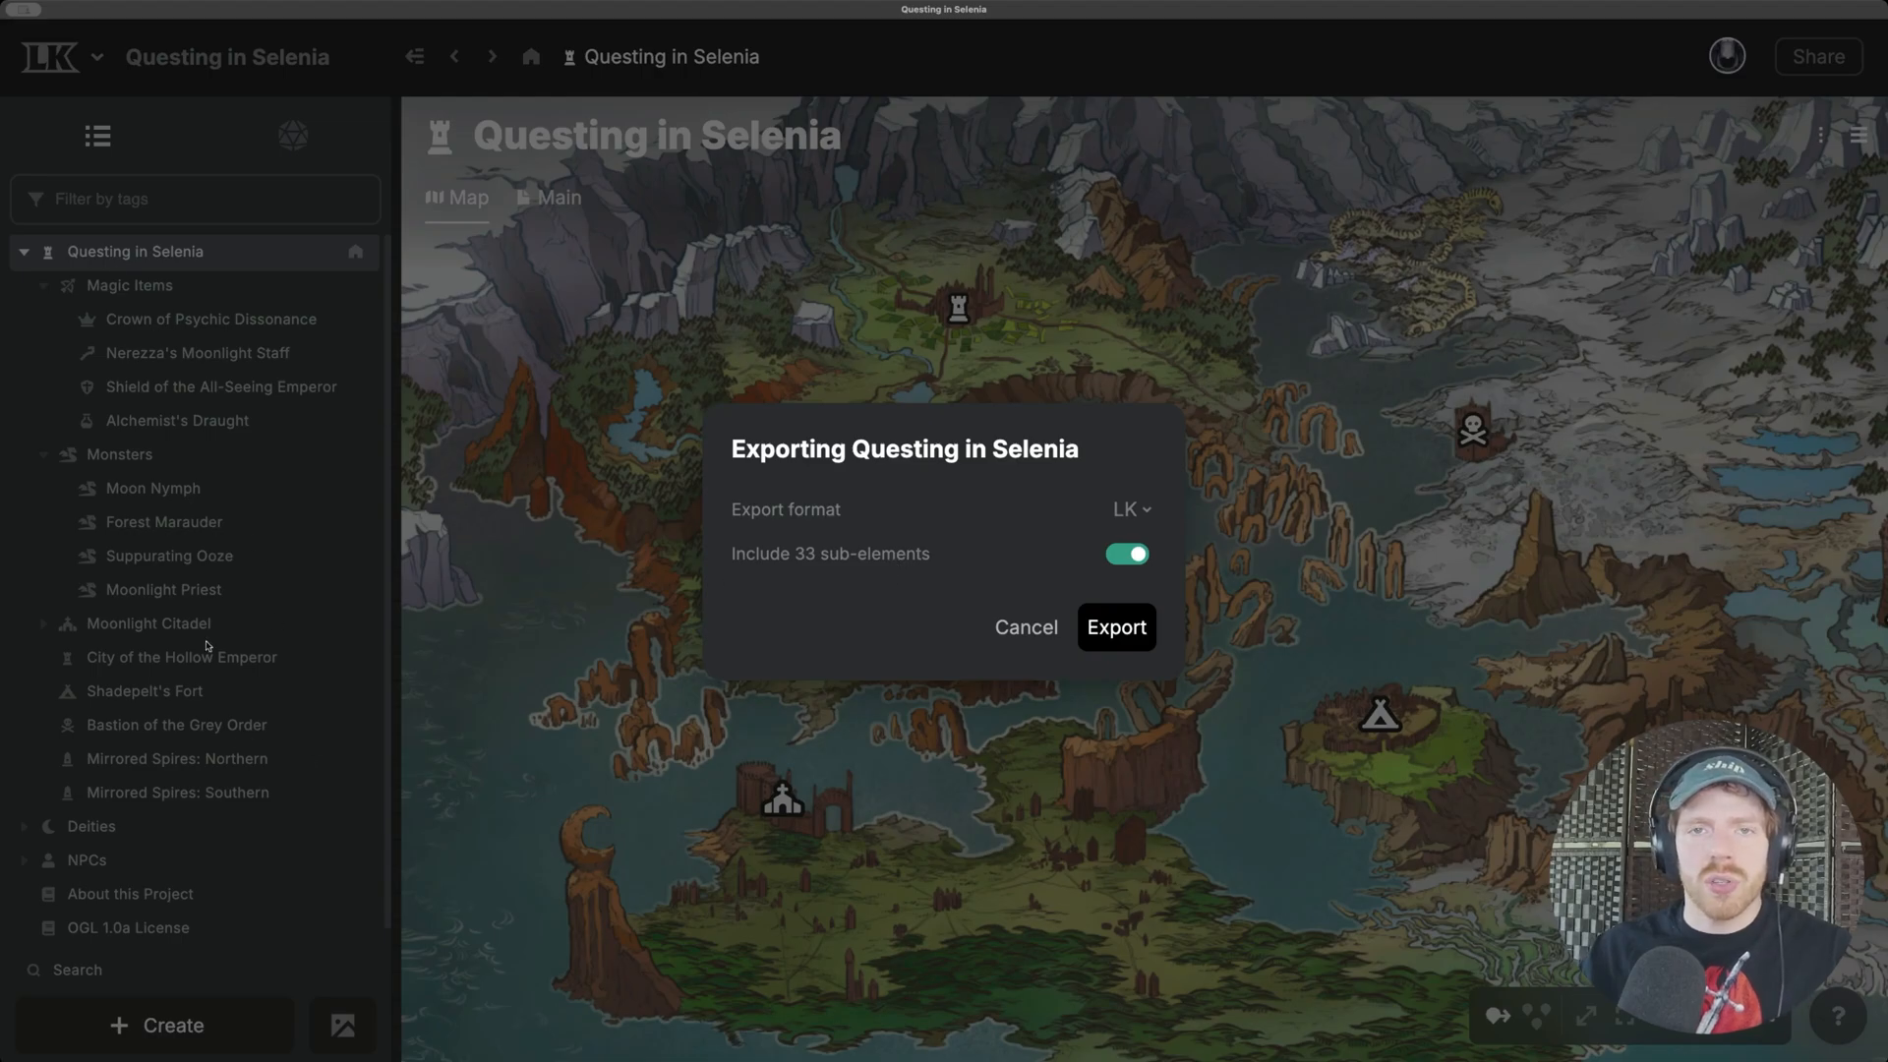
pyautogui.moveTo(1085, 536)
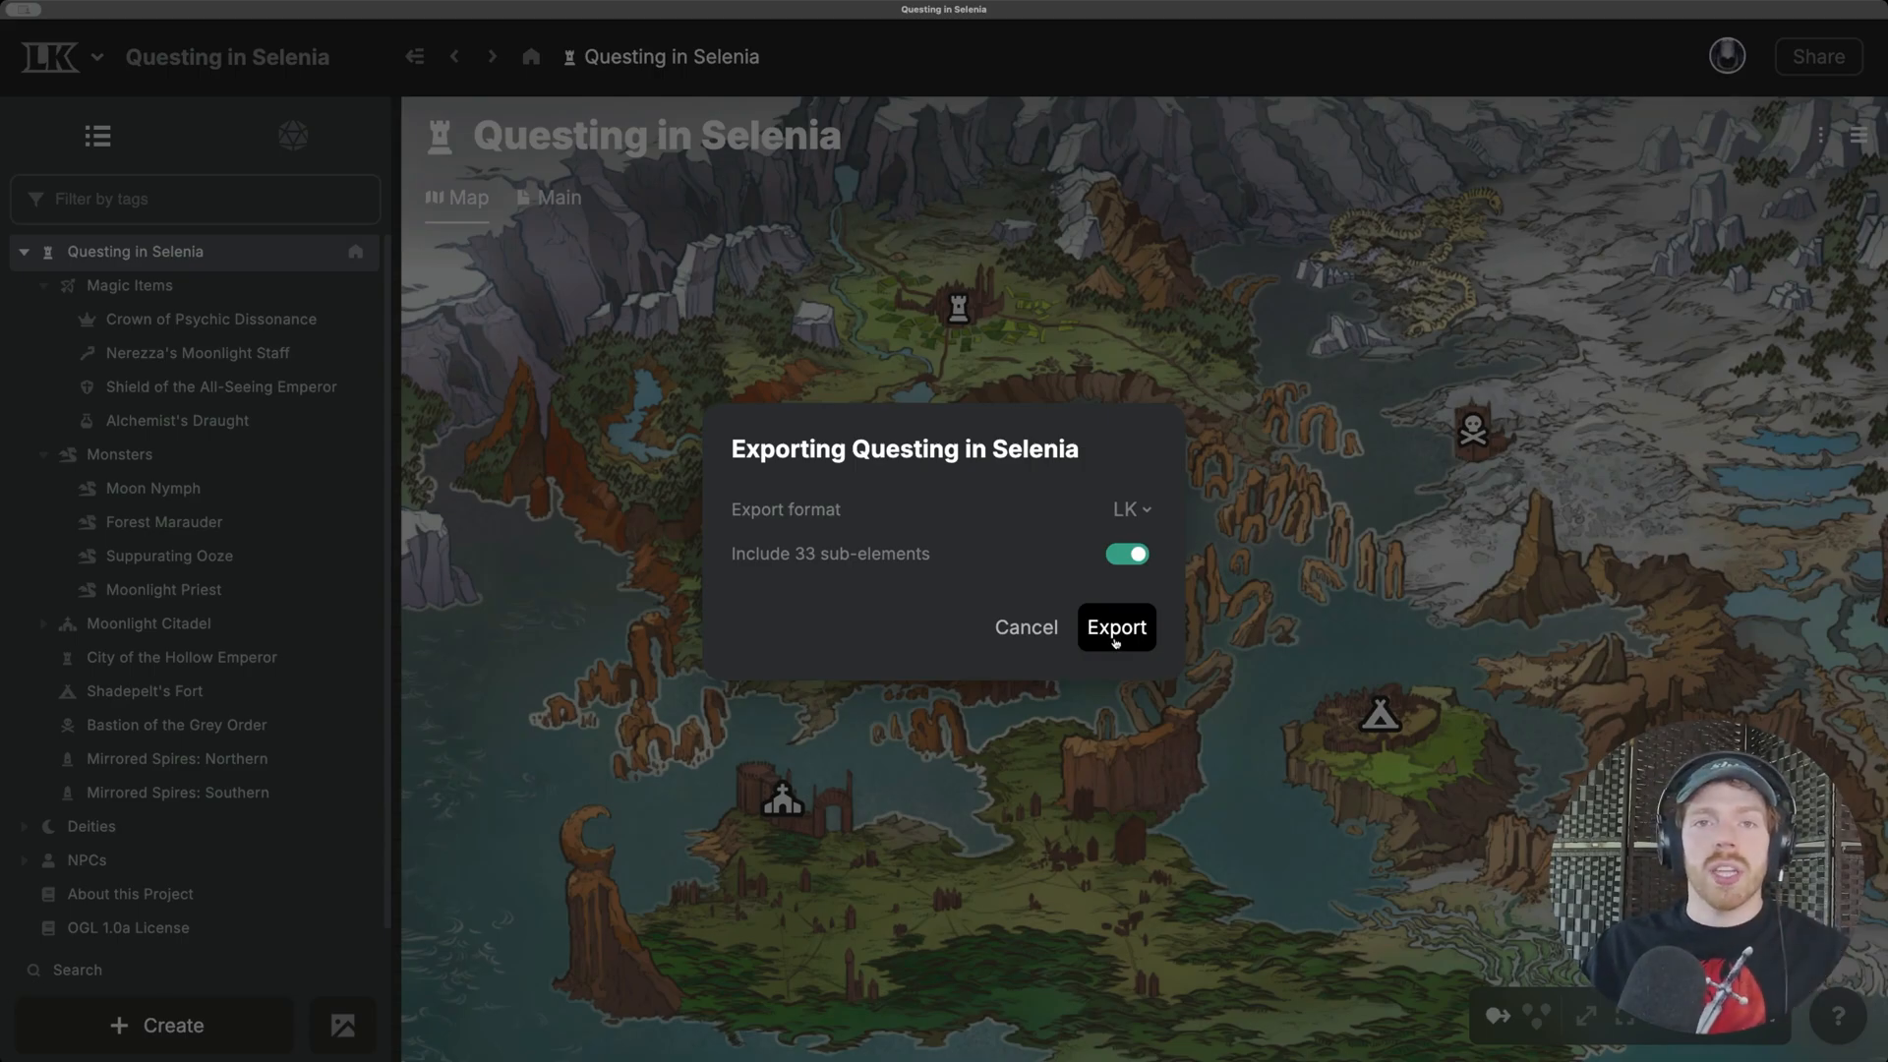
# Step: Submit the LK-format export of Questing in Selenia
pyautogui.click(1114, 626)
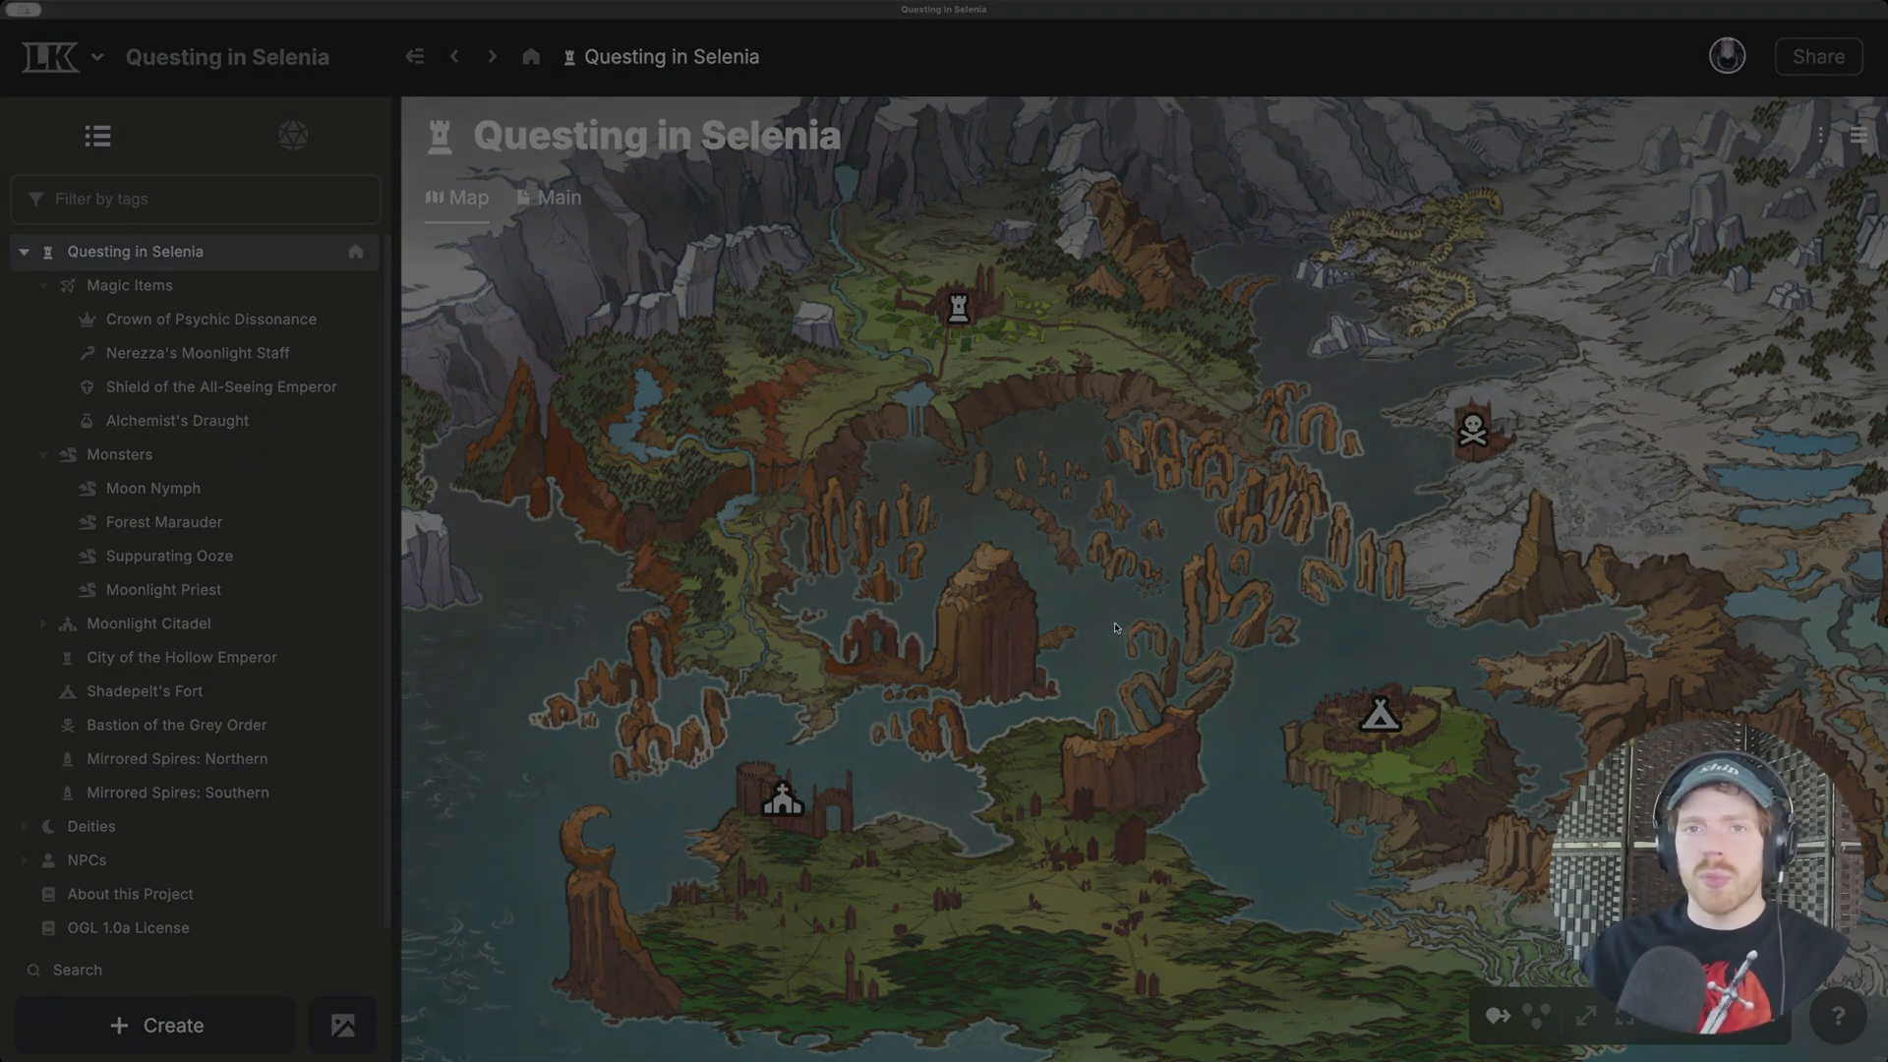
pyautogui.moveTo(1003, 482)
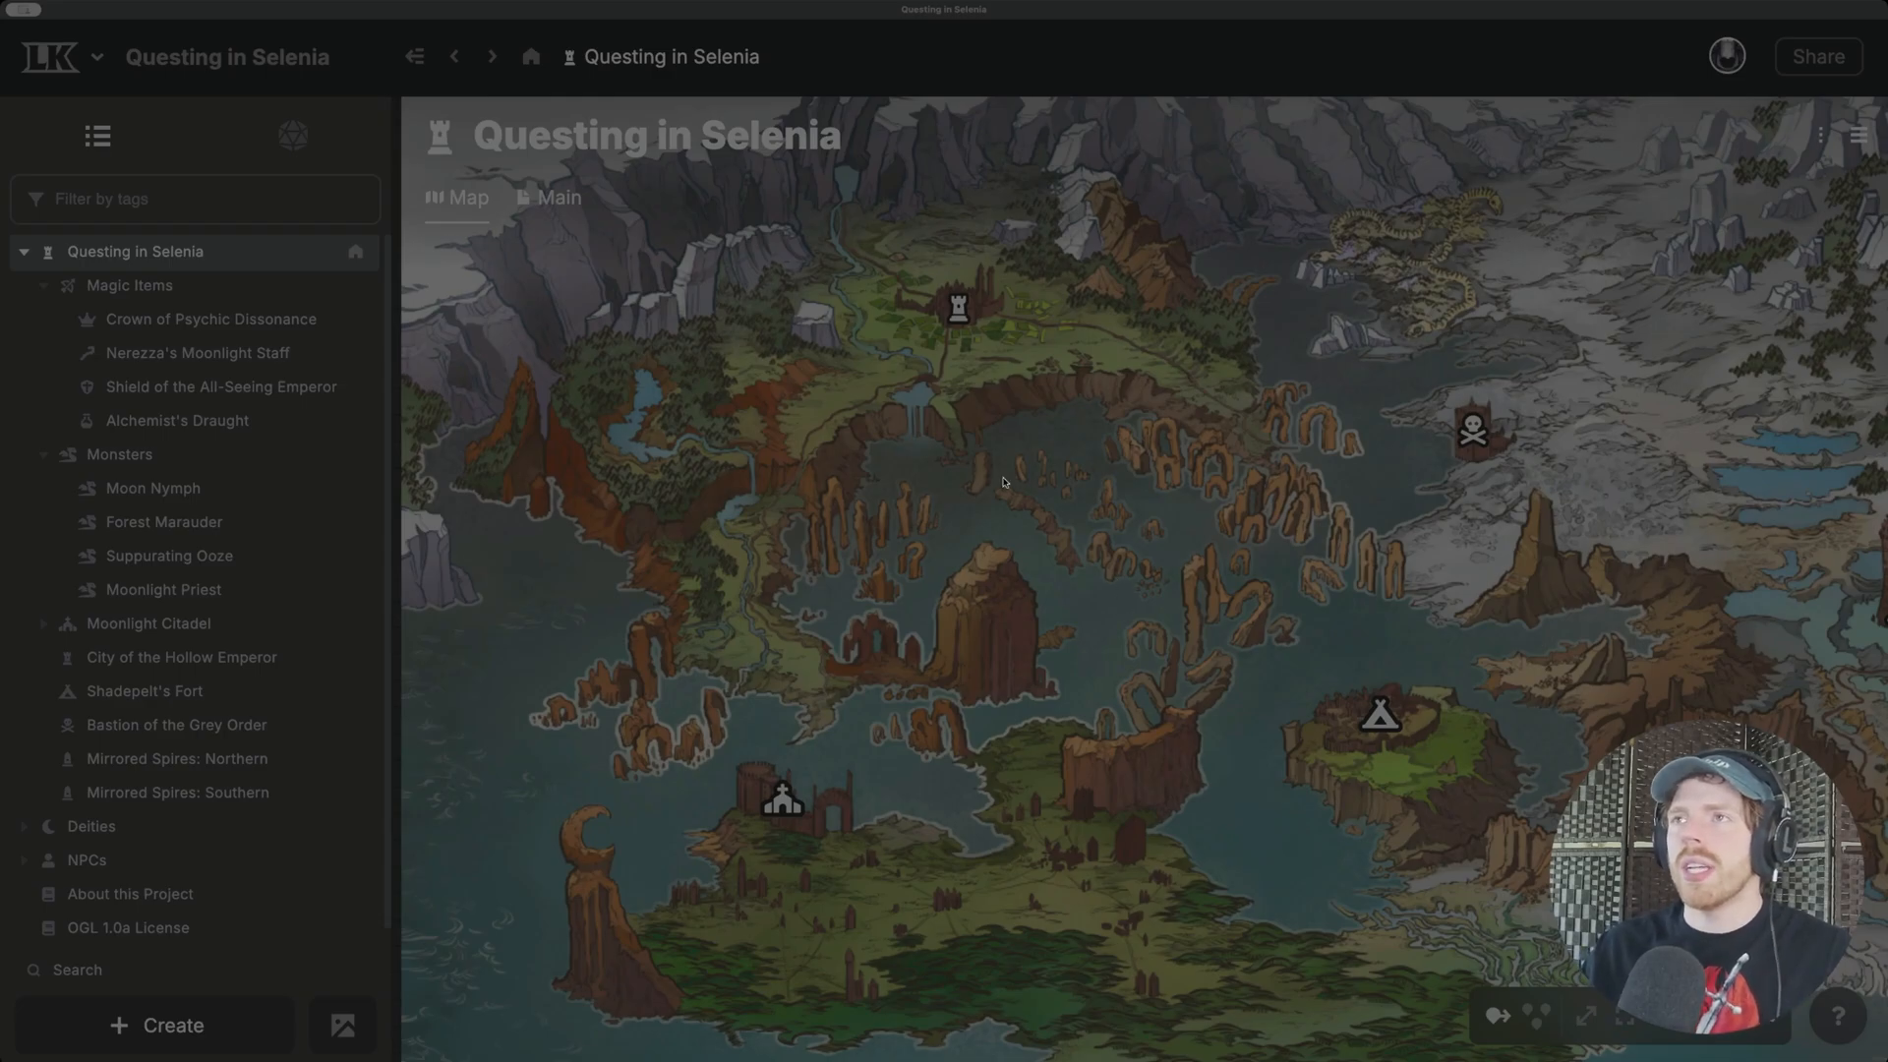
pyautogui.moveTo(1176, 660)
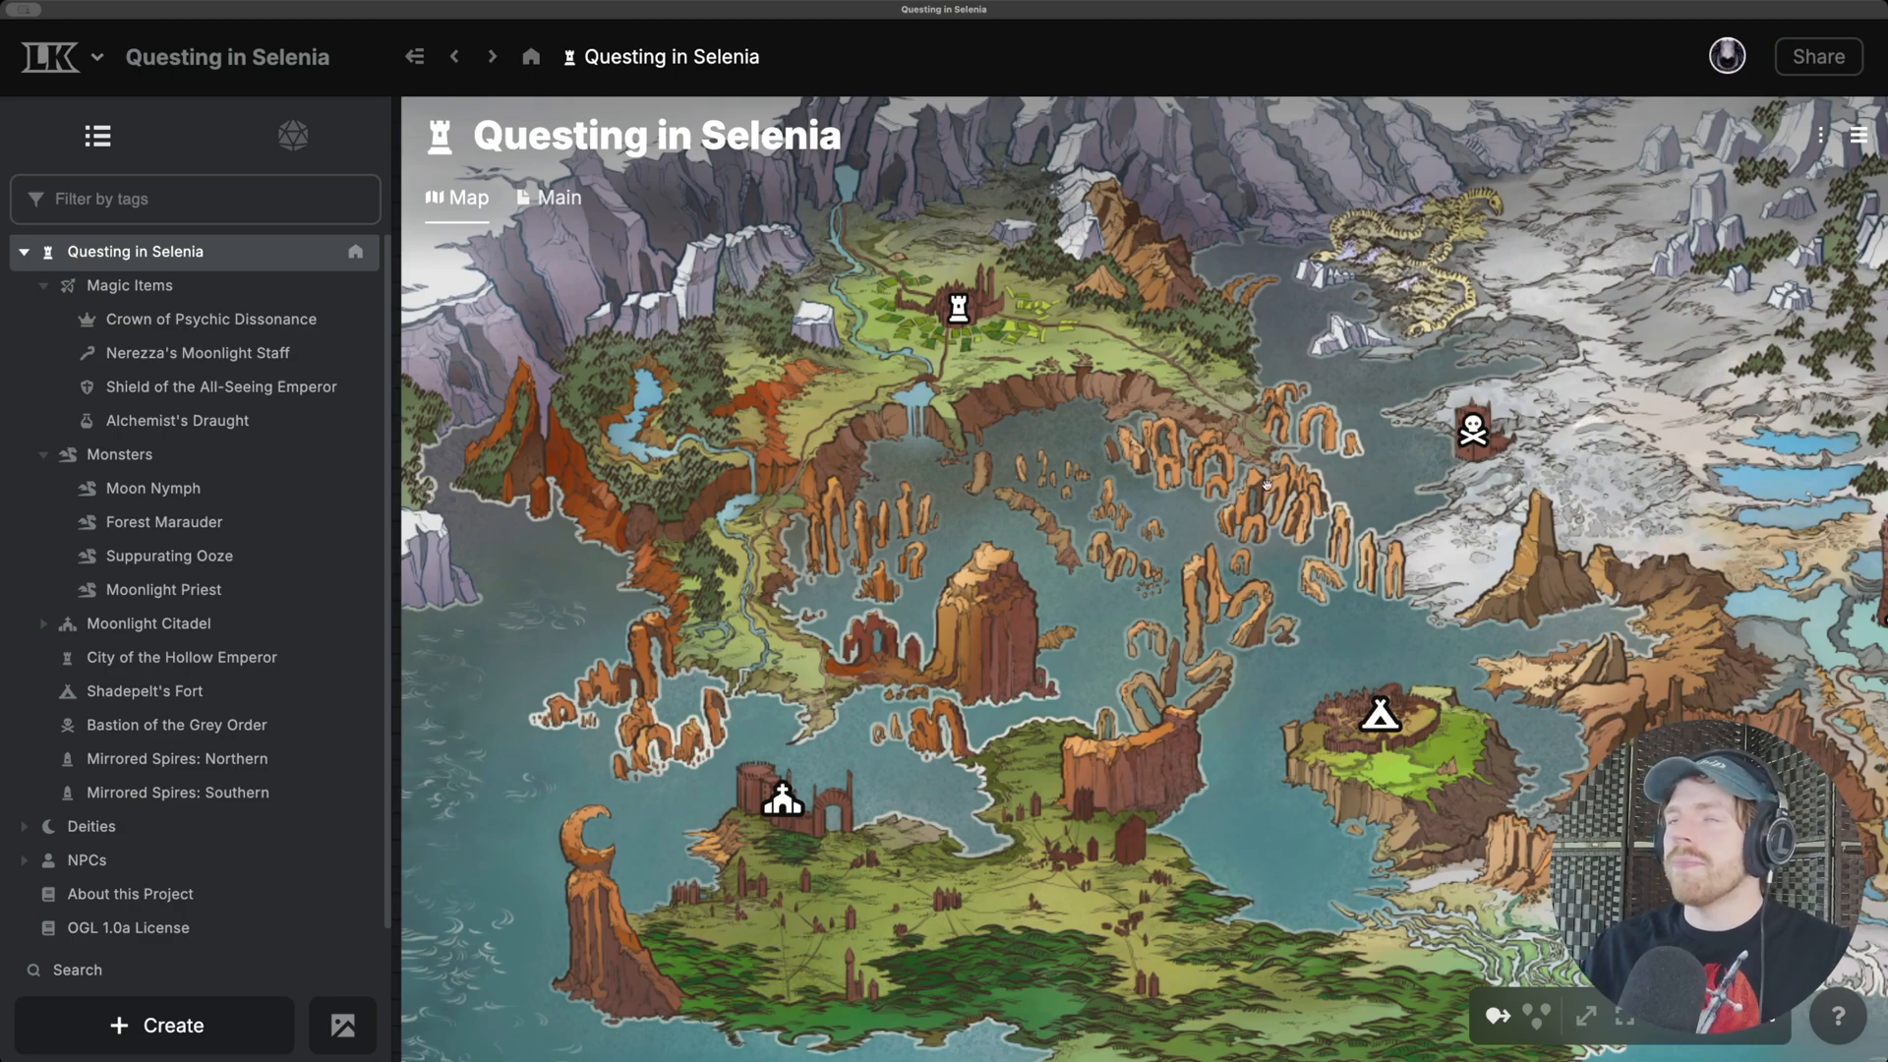
pyautogui.moveTo(286, 172)
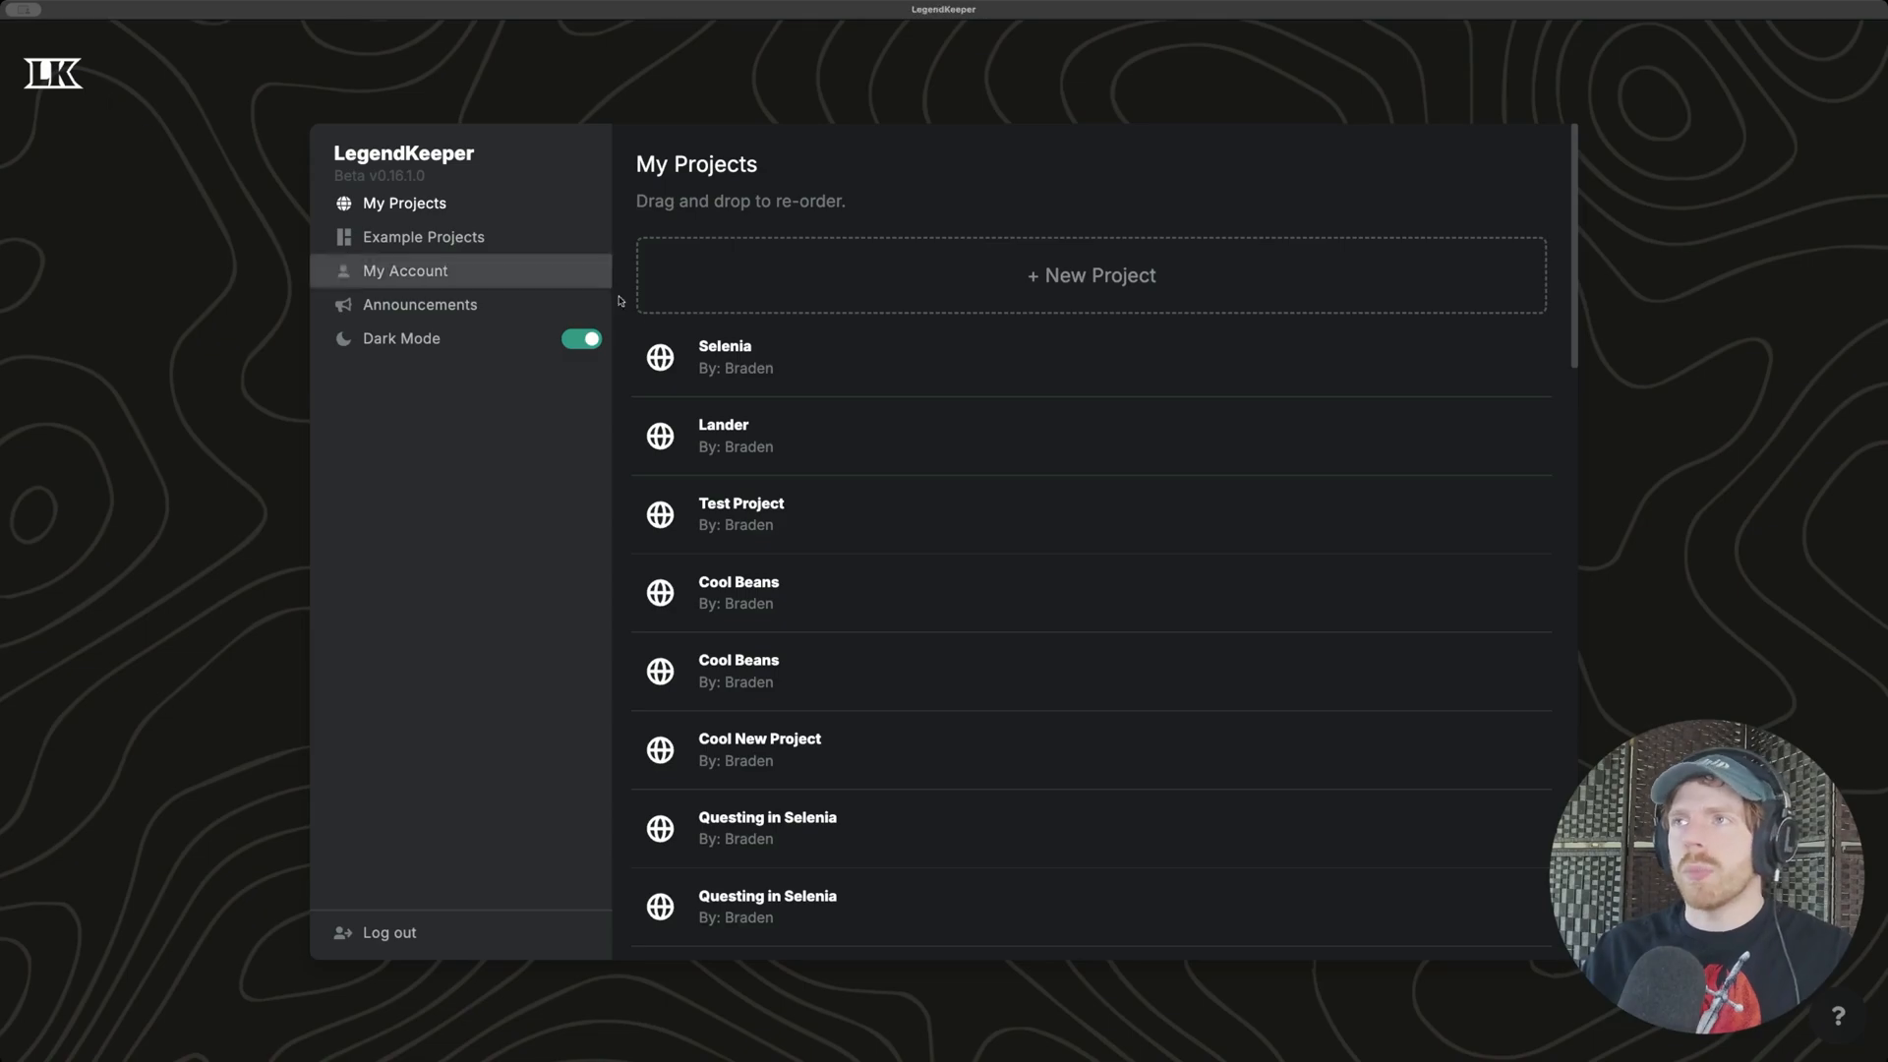
# Step: Create a new project named 'Cool Beans'
pyautogui.click(1090, 274)
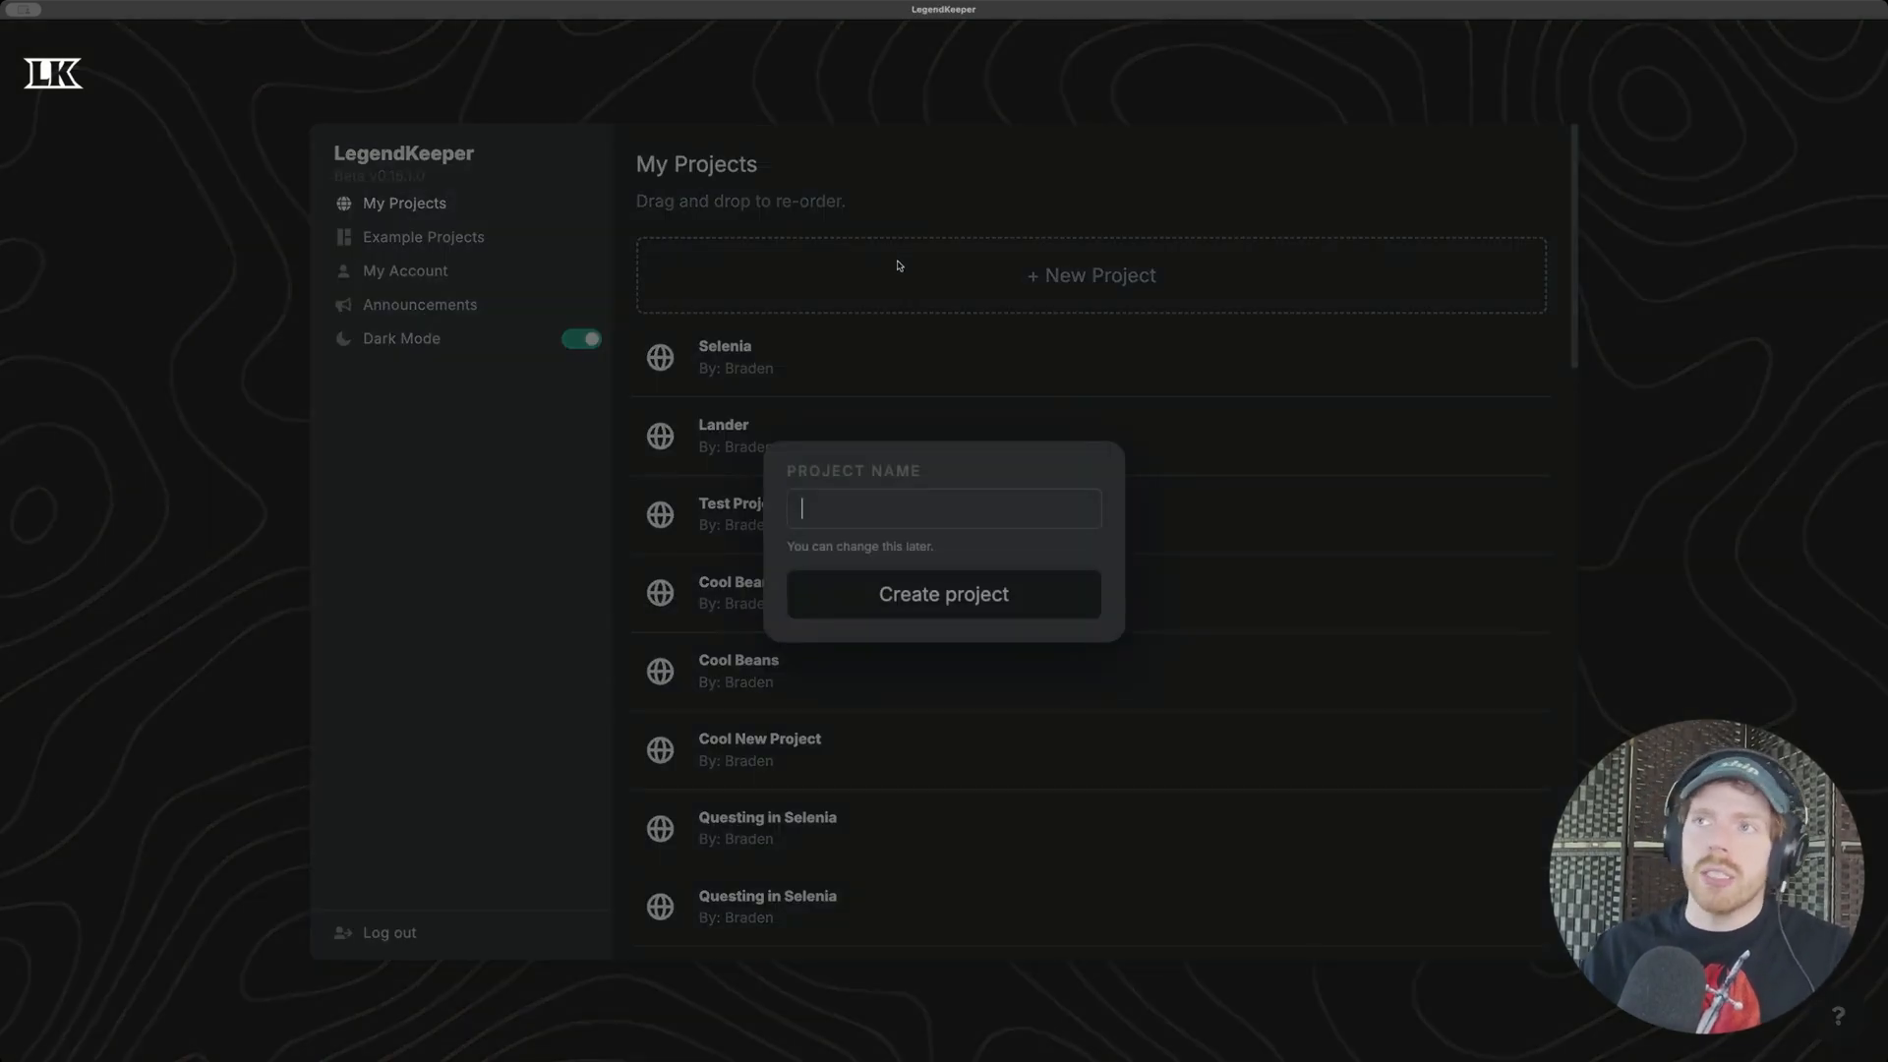
pyautogui.write('Cool Beans')
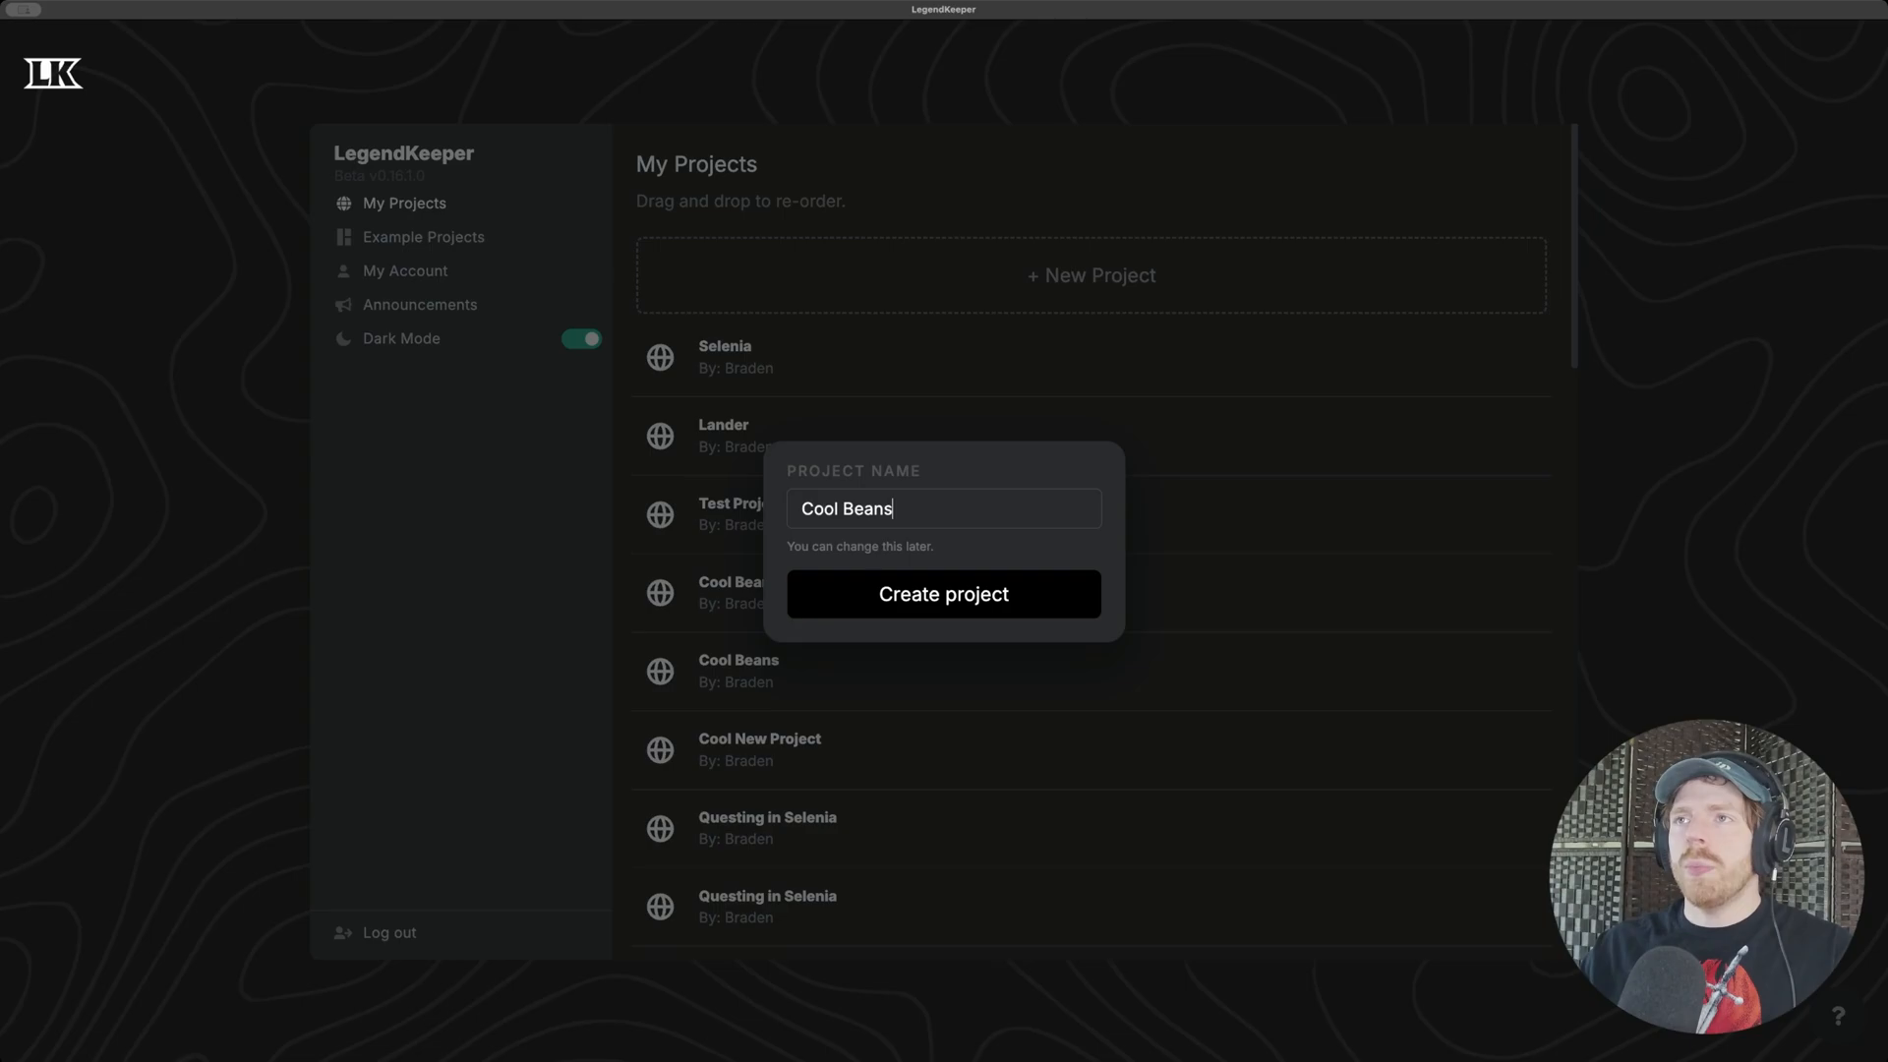
pyautogui.click(943, 594)
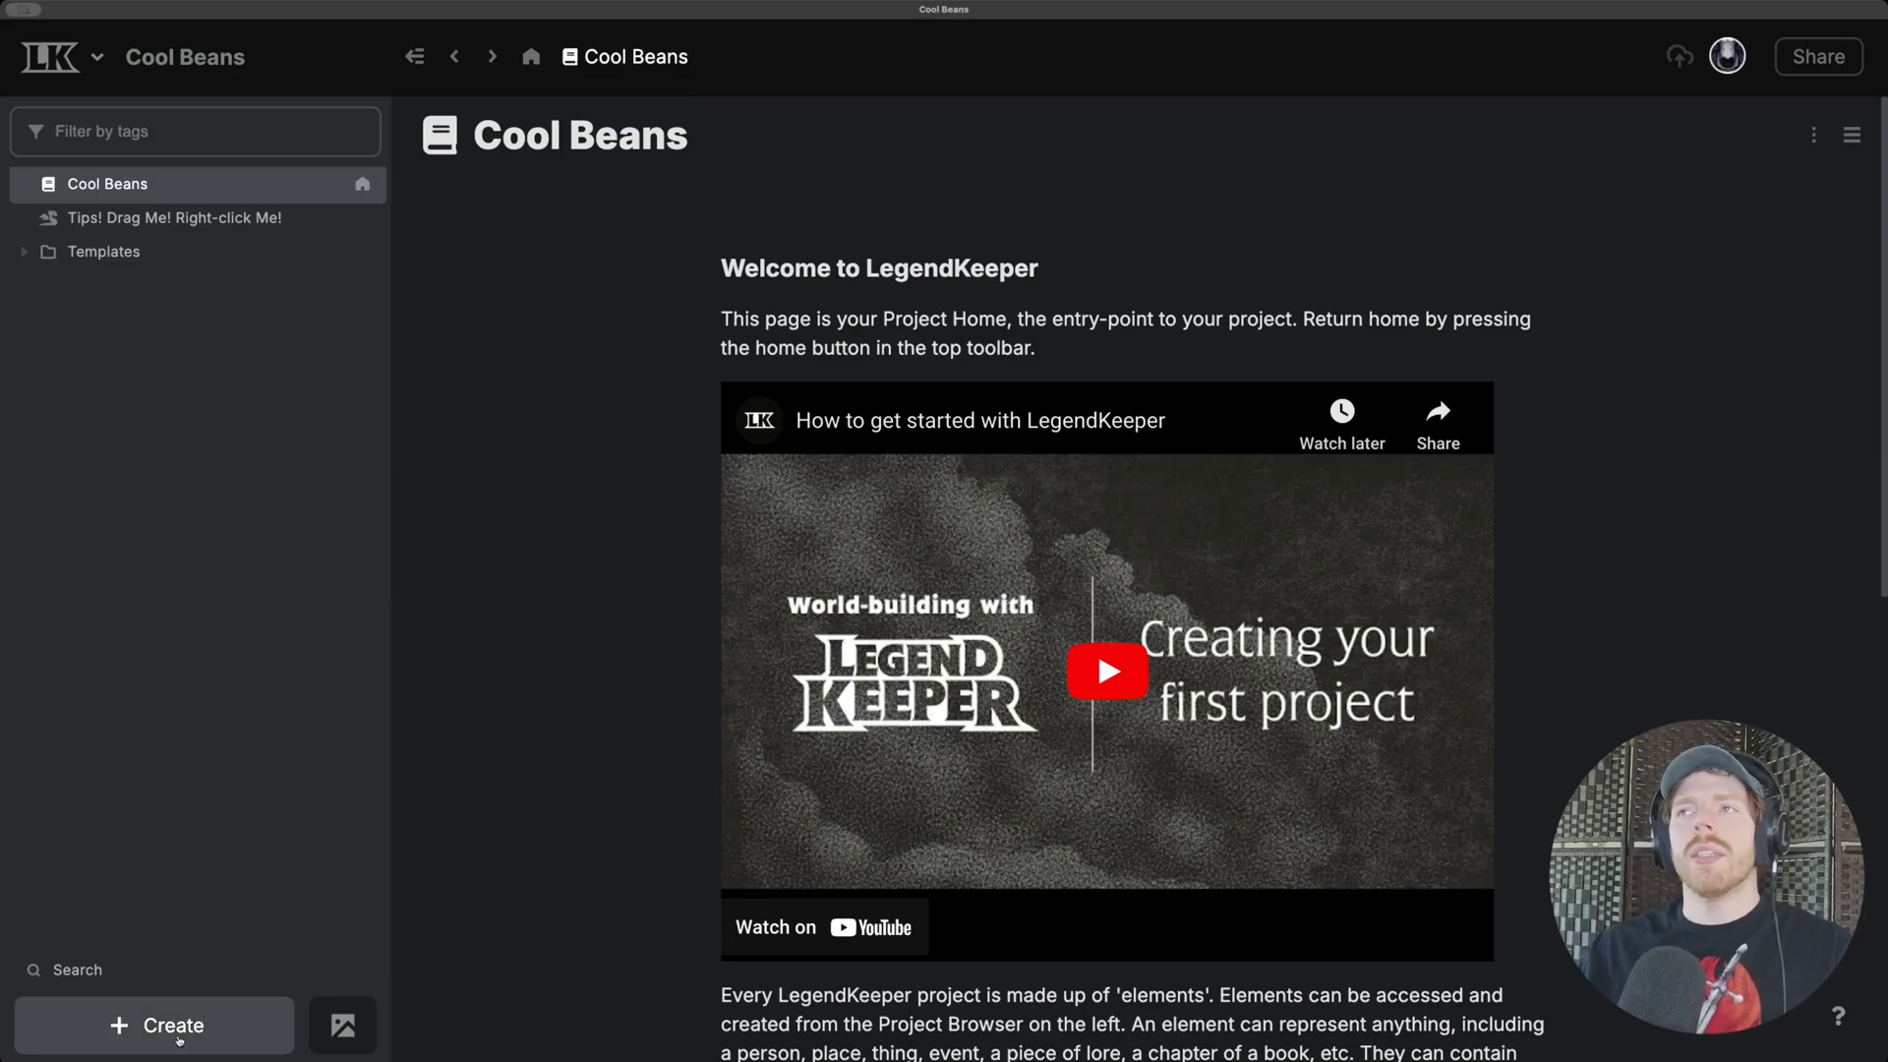
# Step: Add an untitled element to Cool Beans and show its import data options
pyautogui.click(154, 1026)
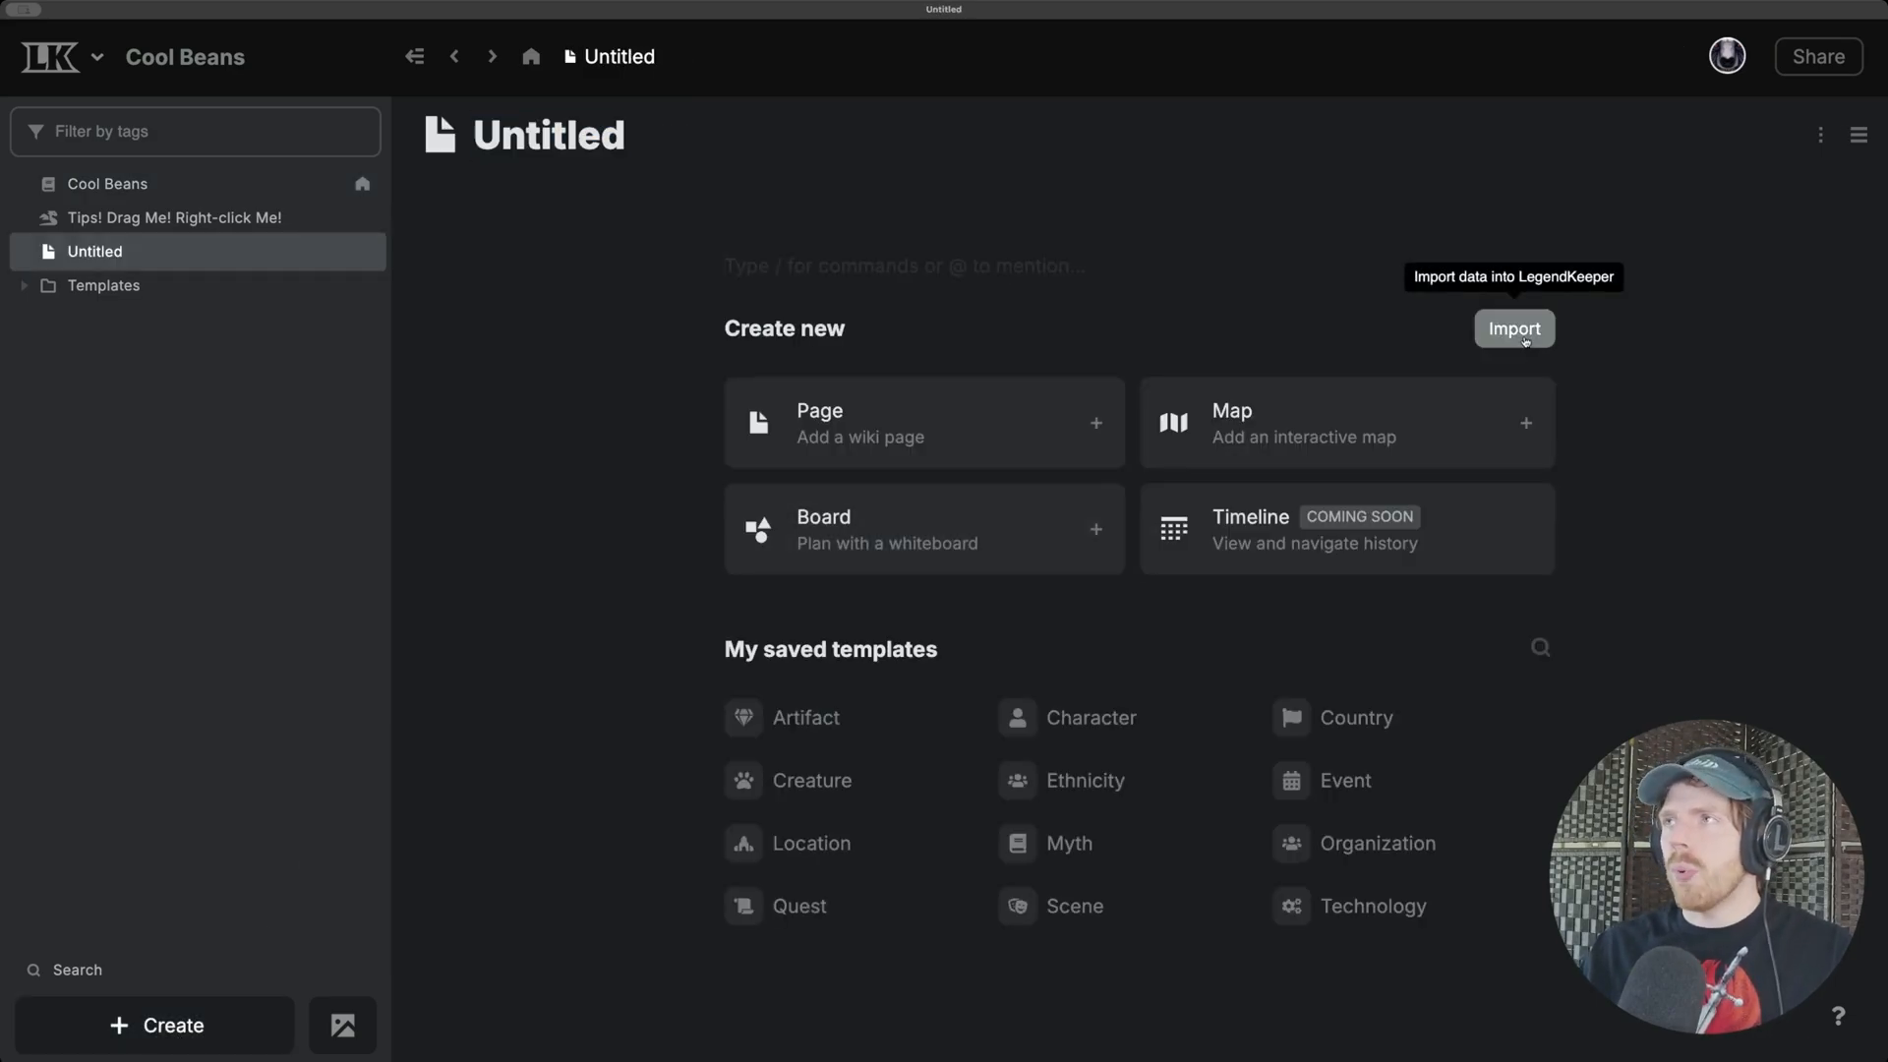
pyautogui.click(1513, 328)
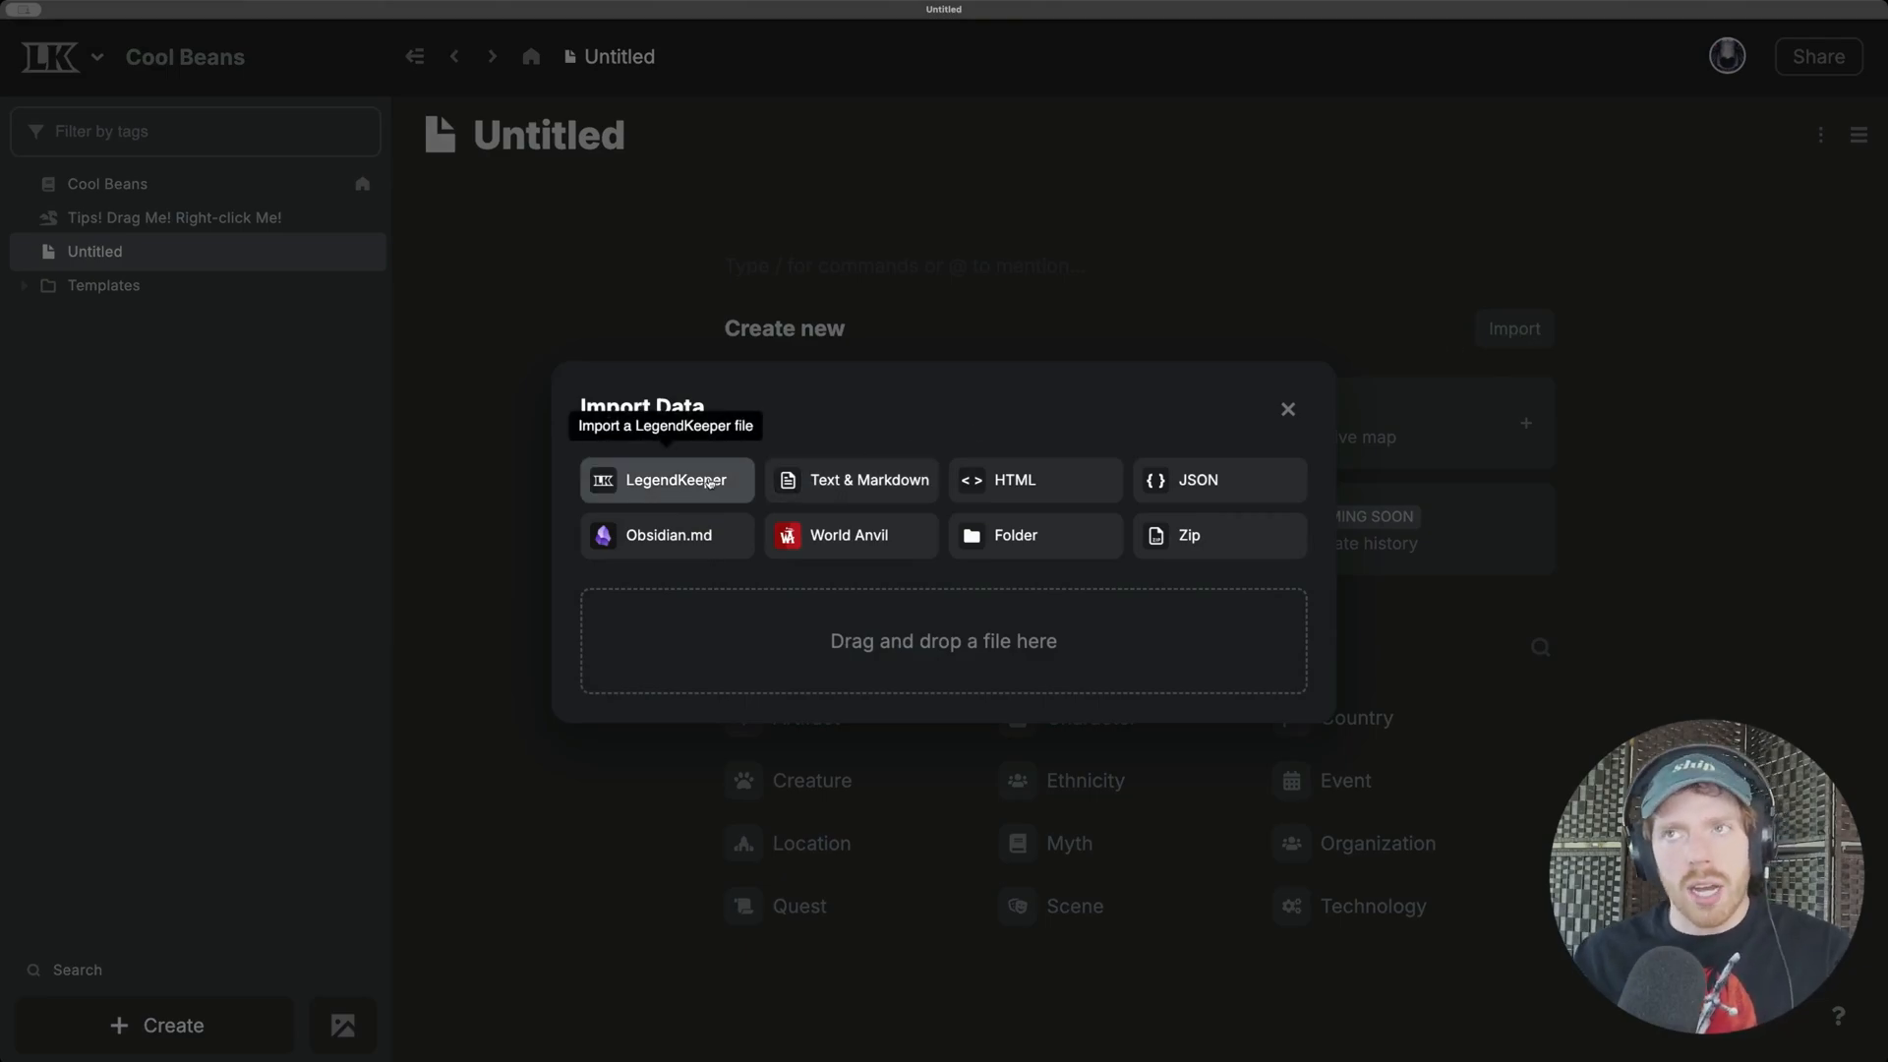